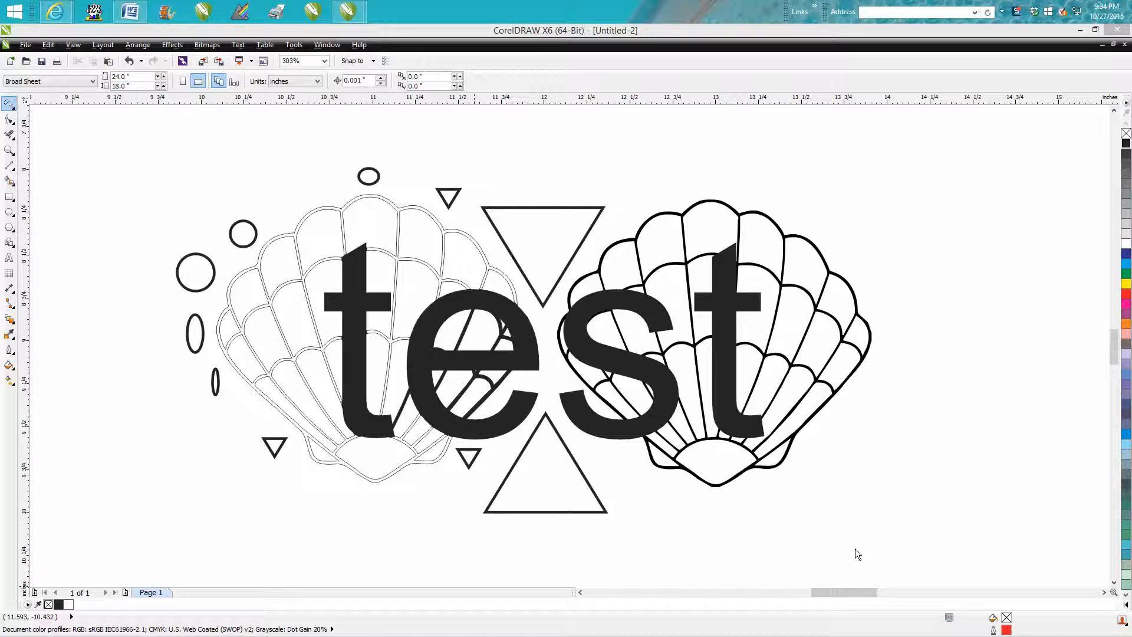
mouse_move(524, 363)
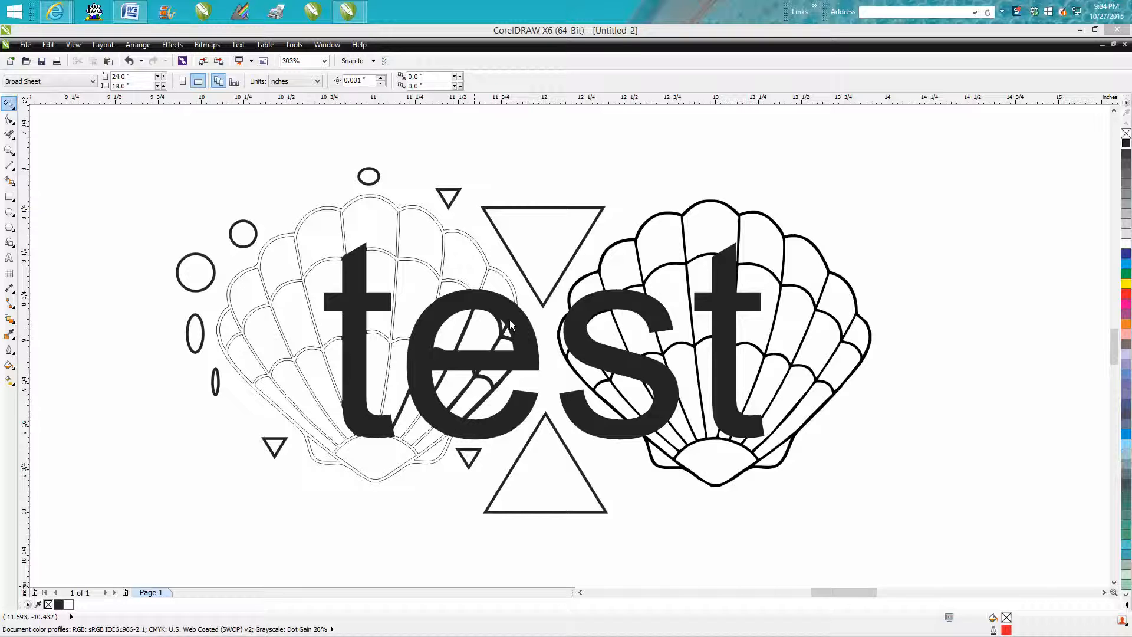
mouse_move(115, 166)
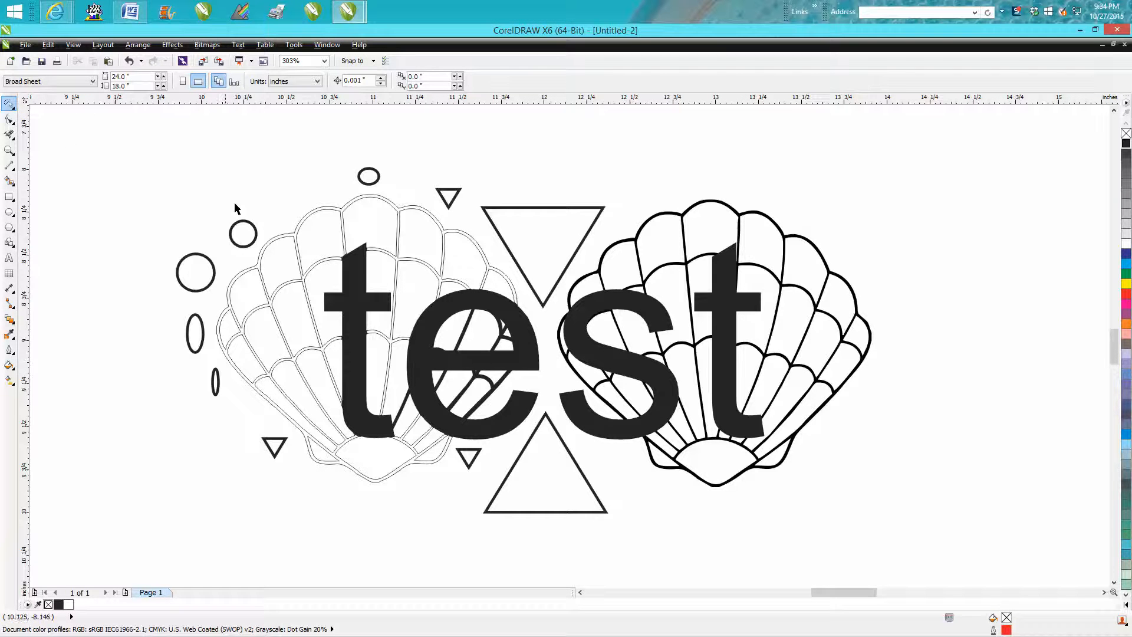
mouse_move(295, 243)
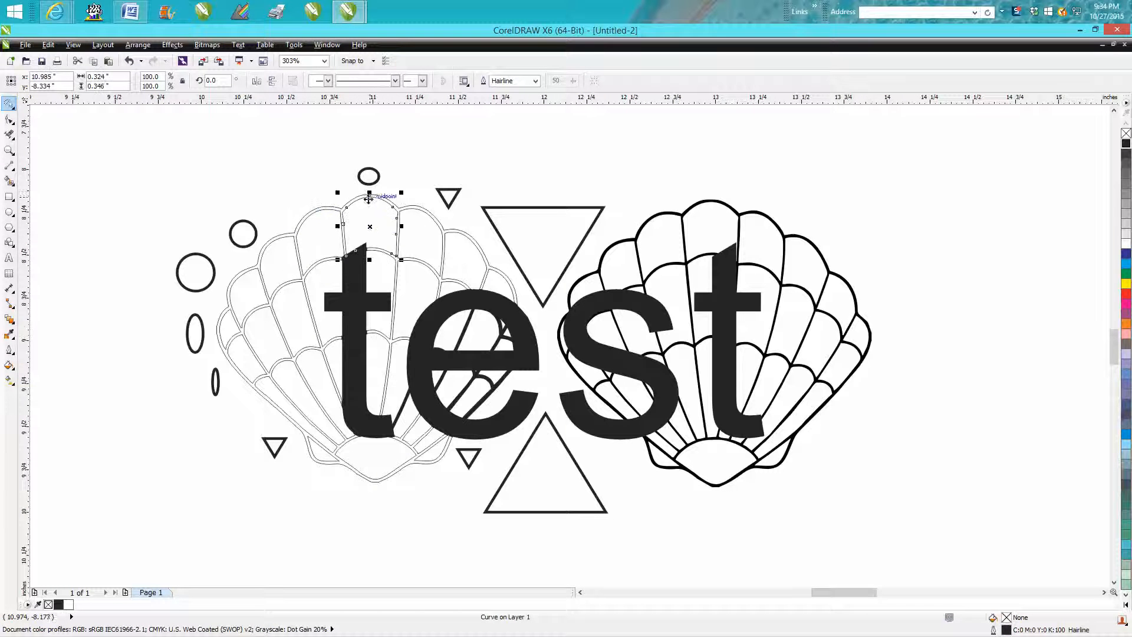
Pull one loose shell piece out and back, then shift the word 'test' right over the right seashell
drag(368, 227, 612, 171)
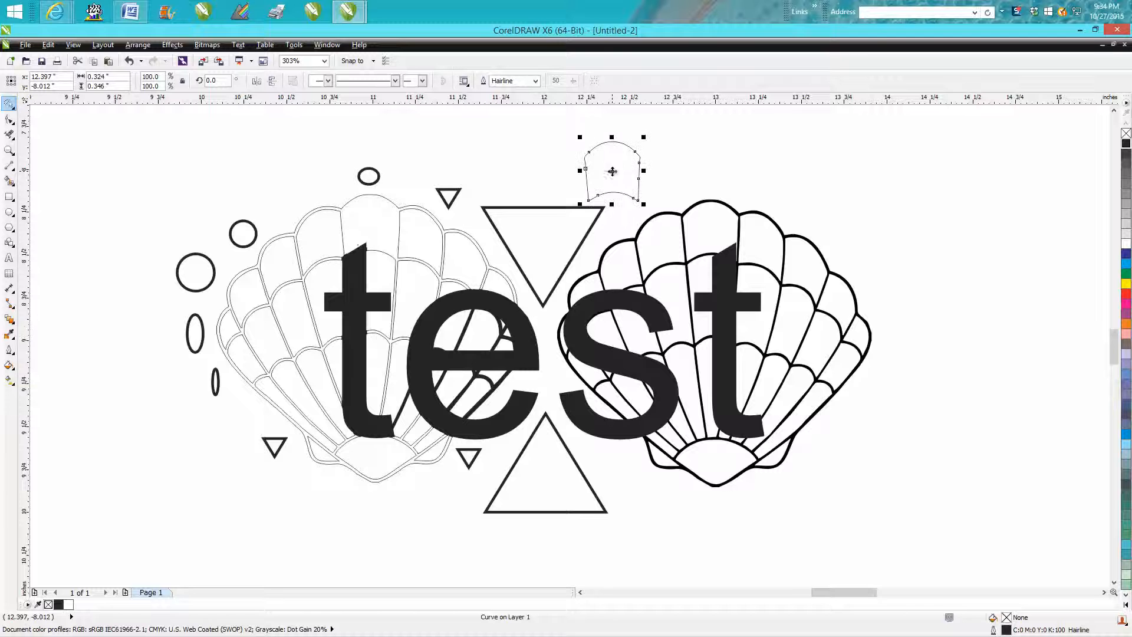
drag(612, 171, 368, 226)
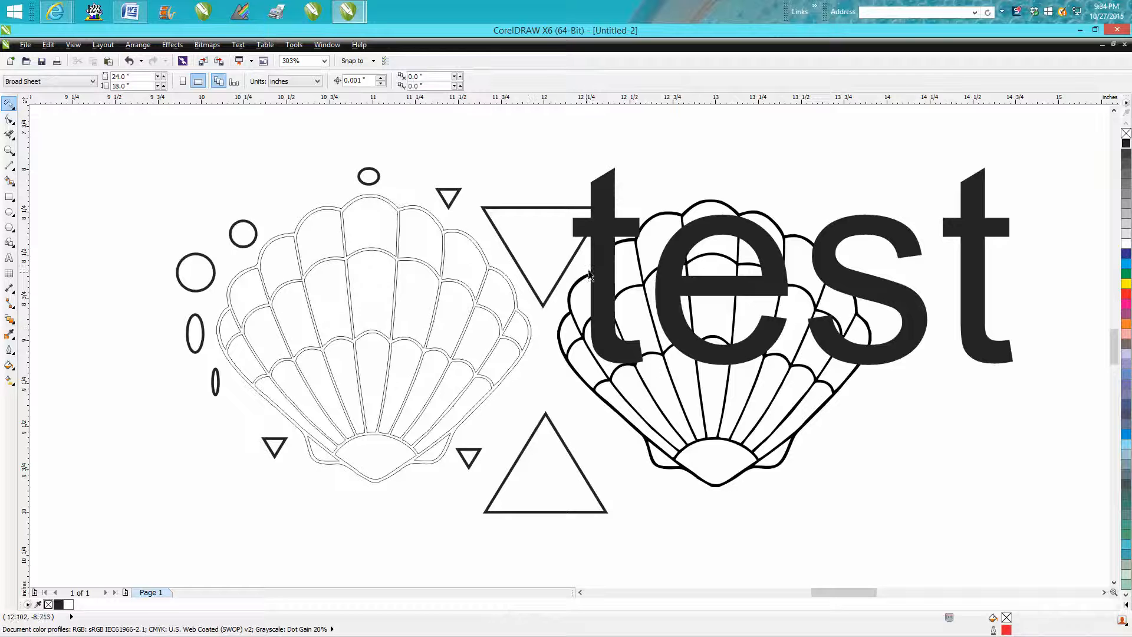
click(751, 288)
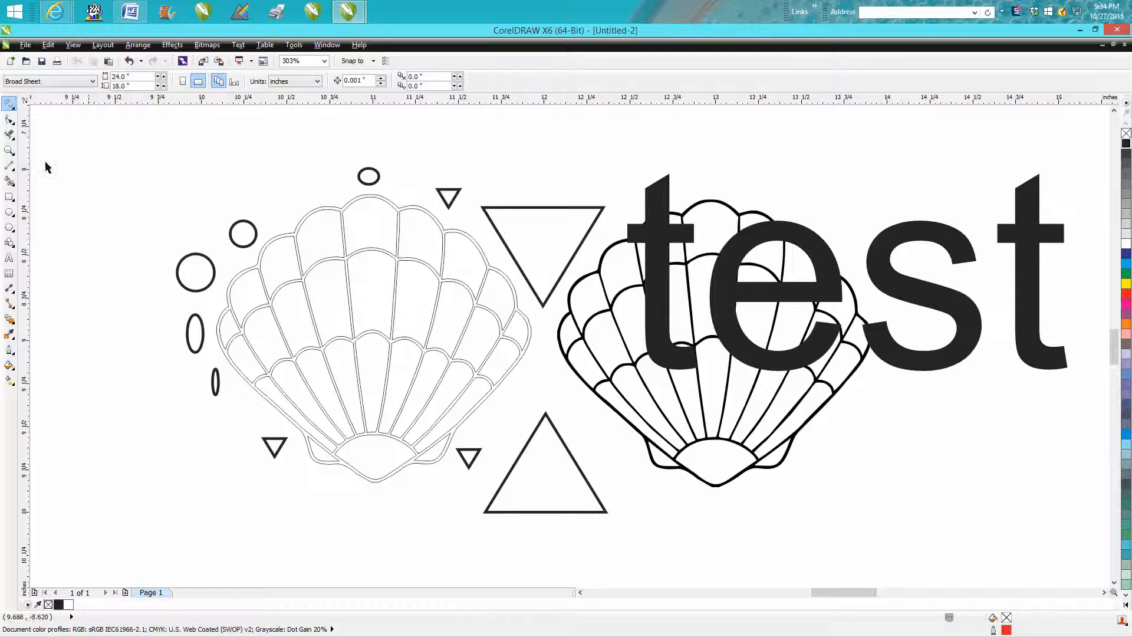
mouse_move(11, 105)
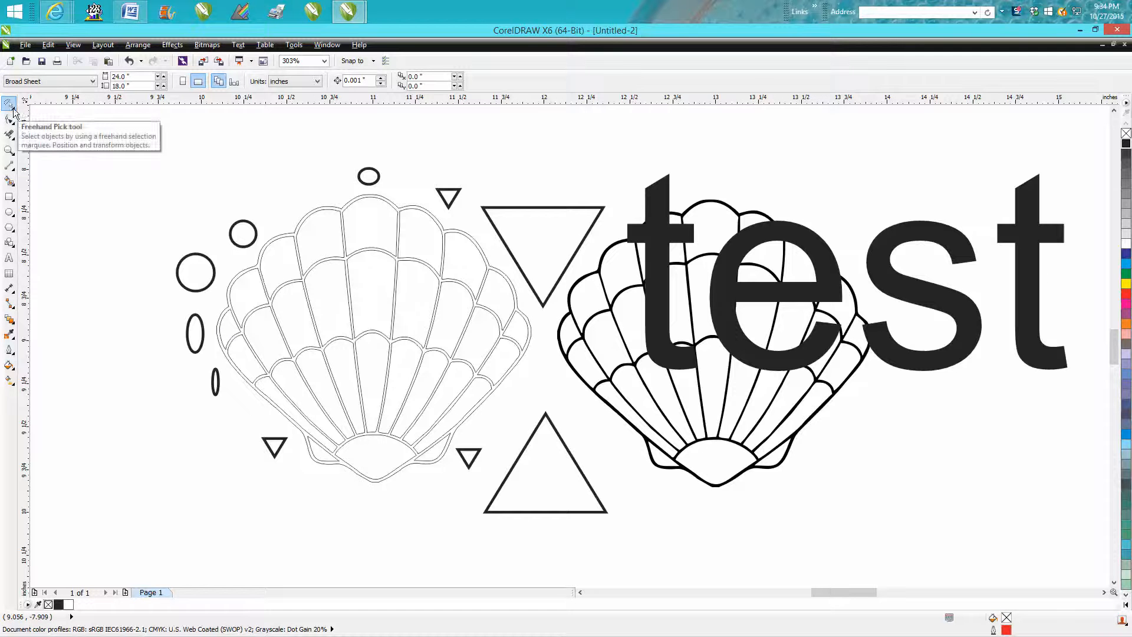
Marquee-move the left shell area with nearby shapes, then undo to restore the original layout
drag(192, 198, 221, 371)
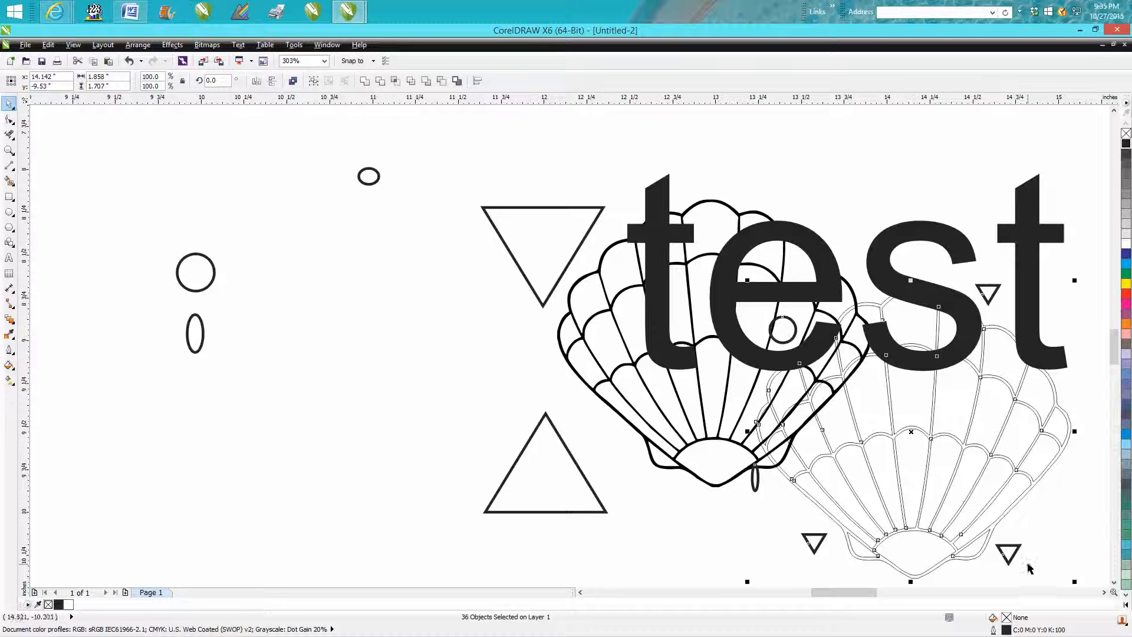
click(129, 60)
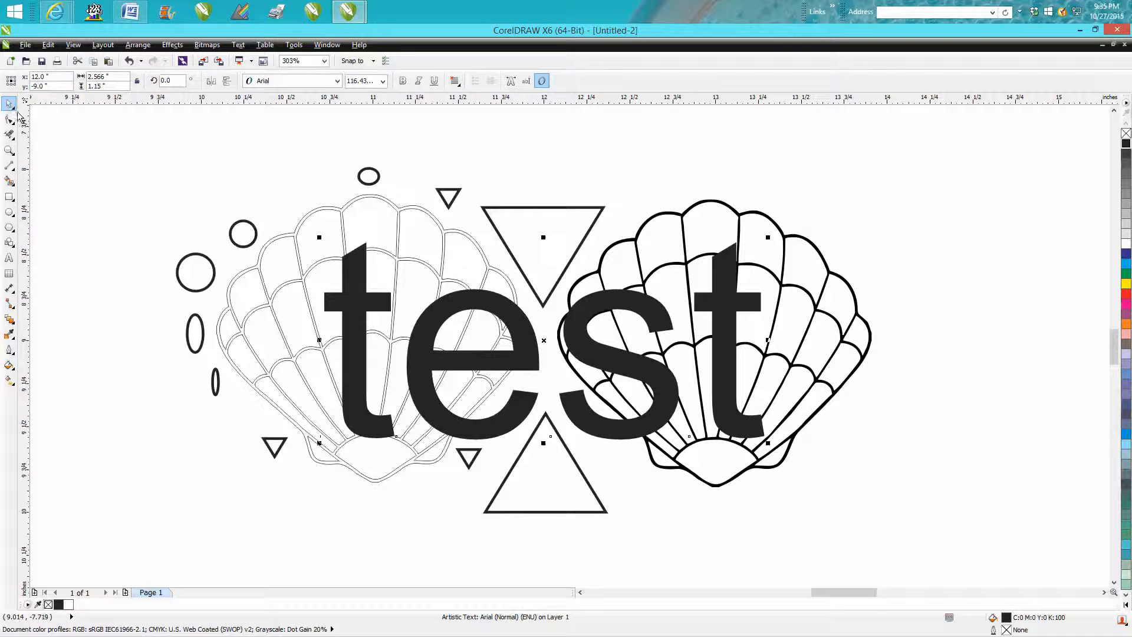
mouse_move(9, 105)
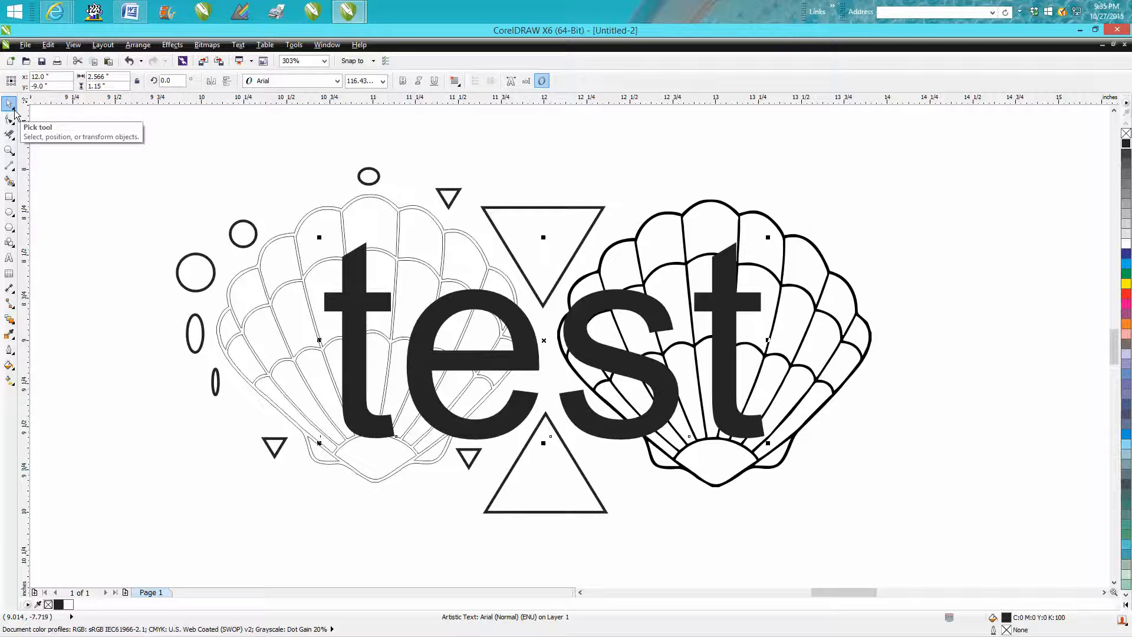
Lasso the left seashell's 31 pieces with the Freehand Pick tool, leaving 'test' and the triangles out
click(11, 104)
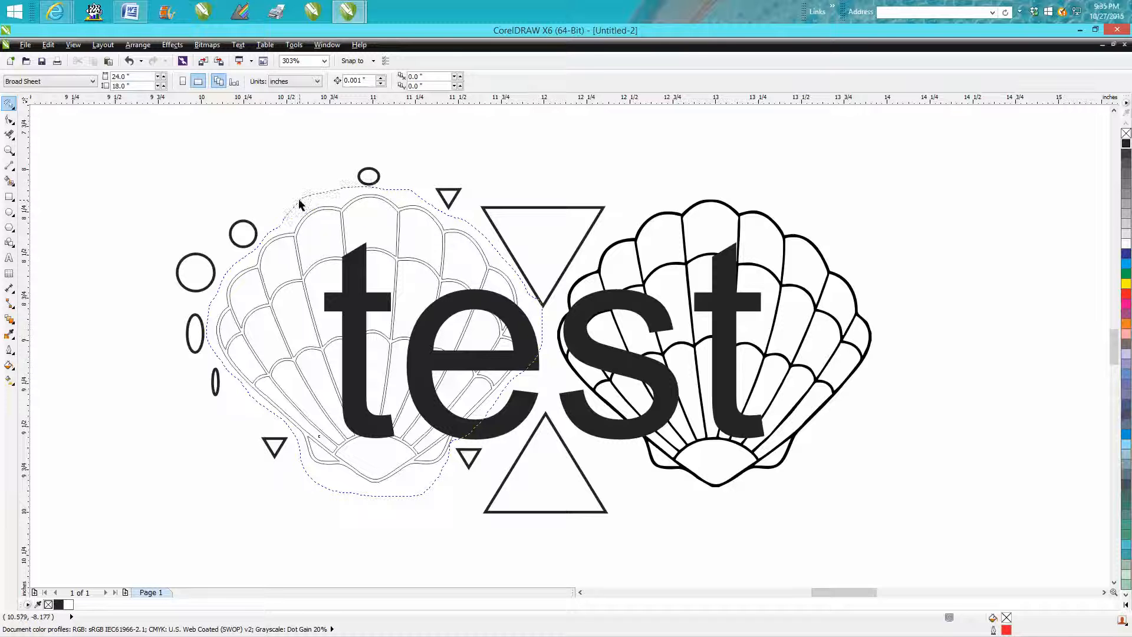
click(137, 44)
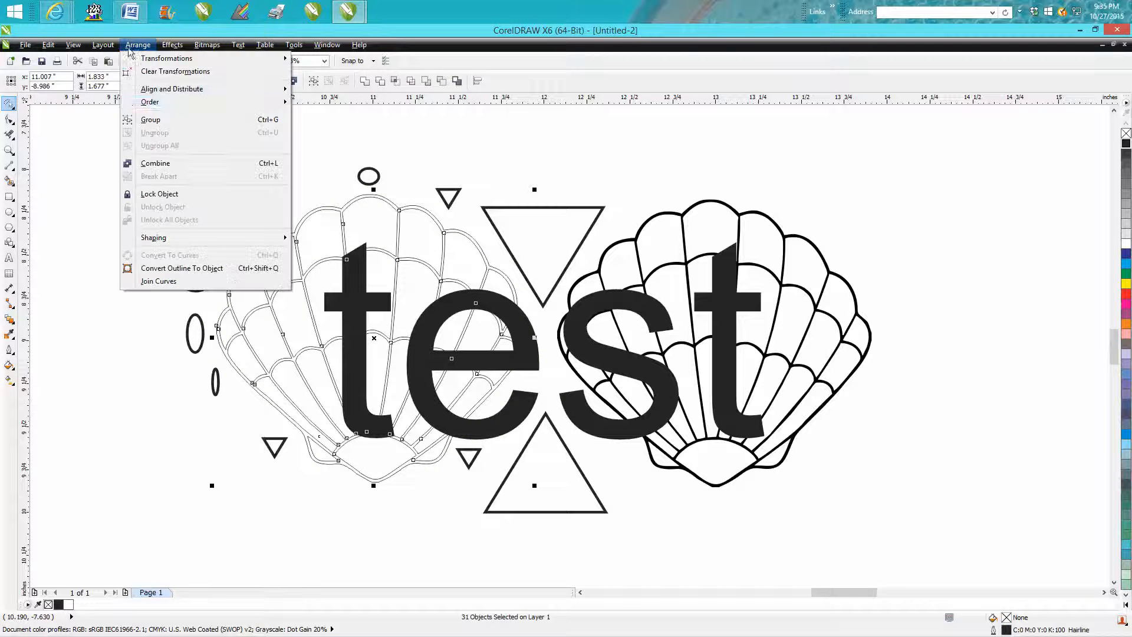
Group the selected left seashell pieces via Arrange > Group, with 'test' shifted to the right
click(149, 119)
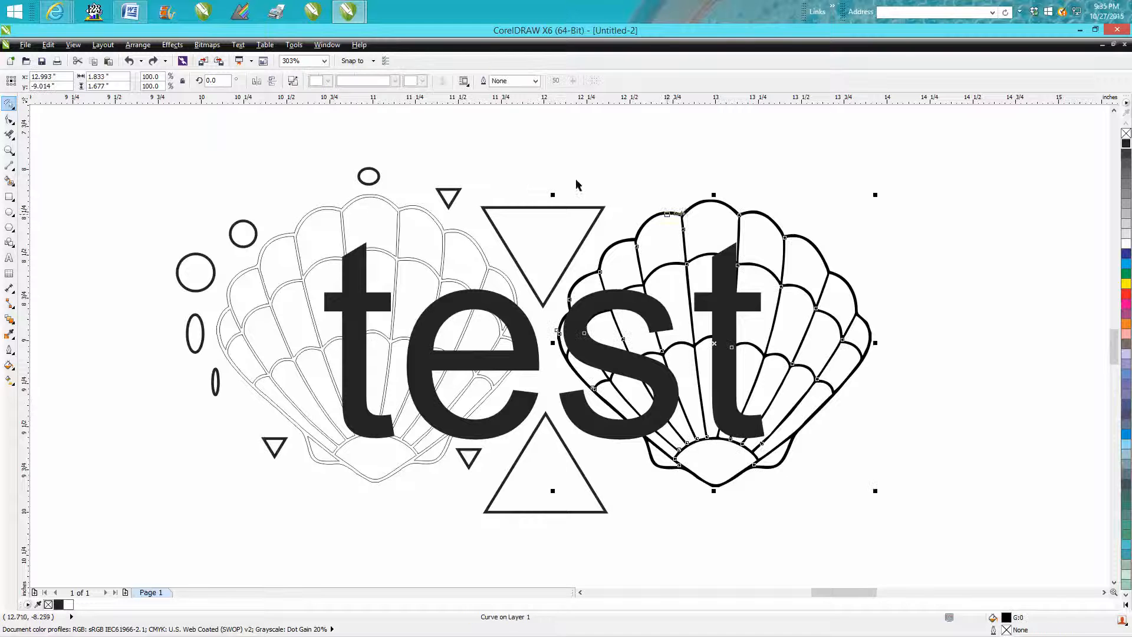
click(137, 44)
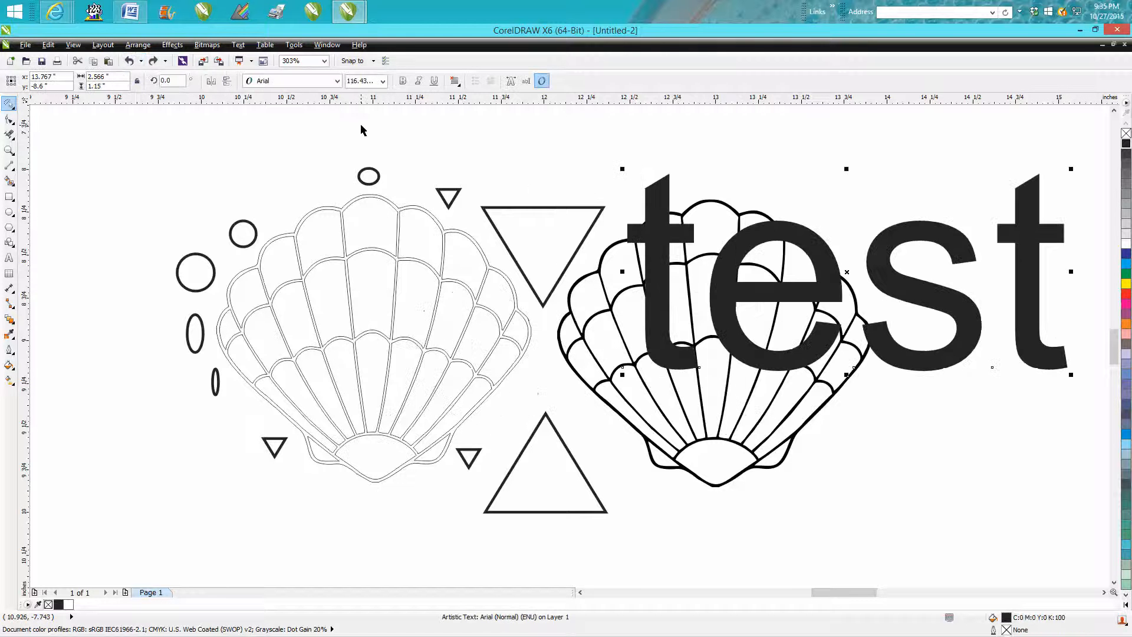
Nudge a top shell piece, then drag the word 'test' back to centre across both seashells
click(370, 227)
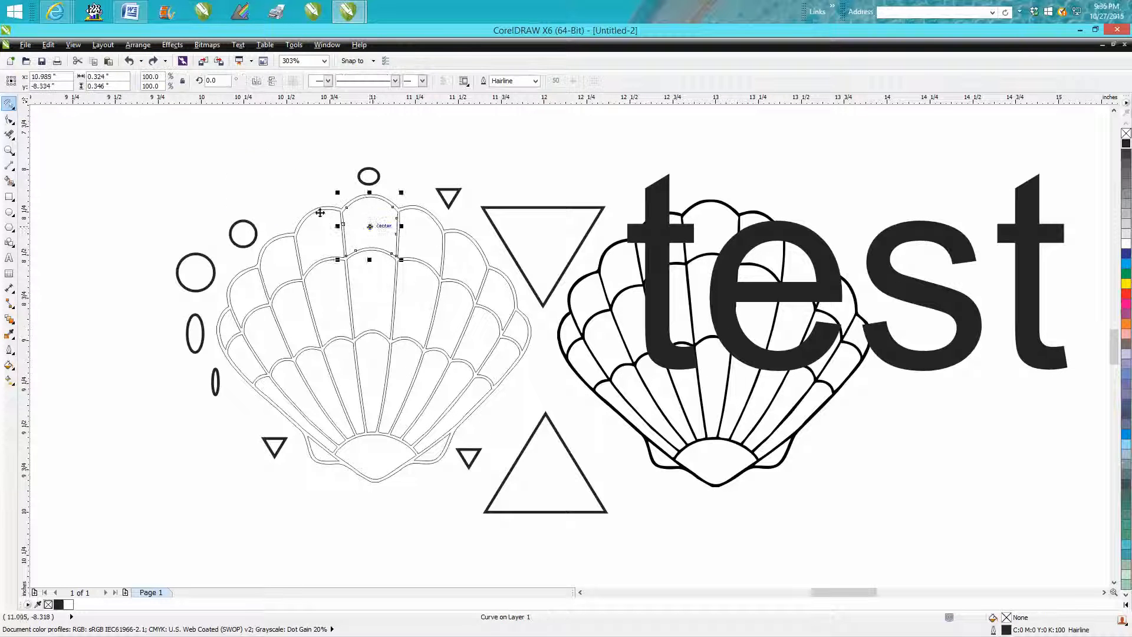
drag(368, 224, 217, 217)
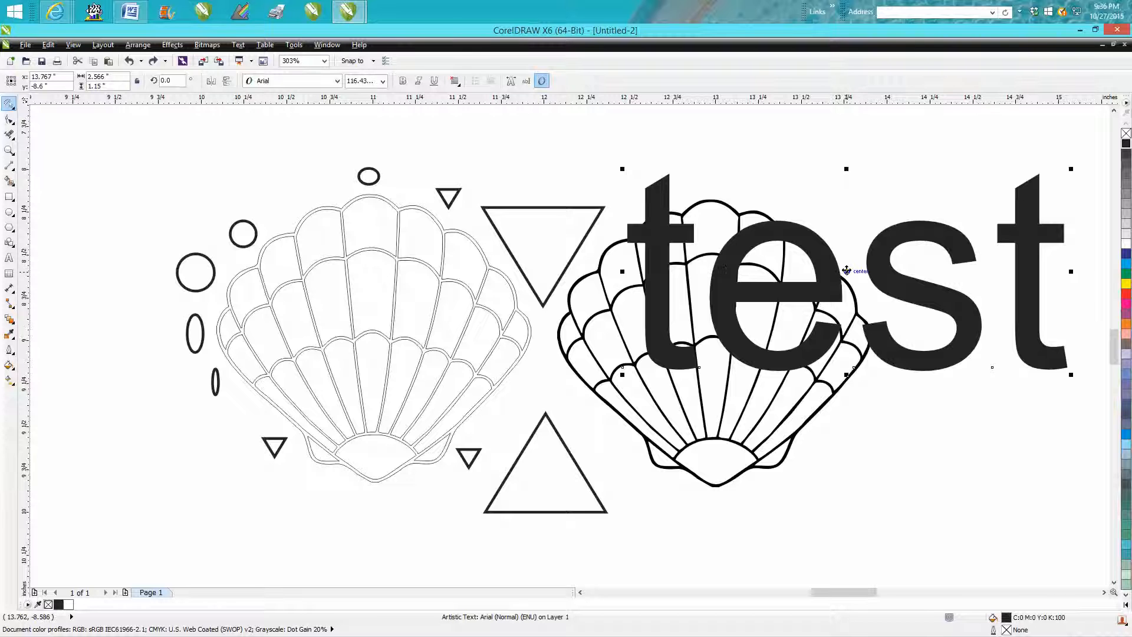
drag(846, 271, 543, 340)
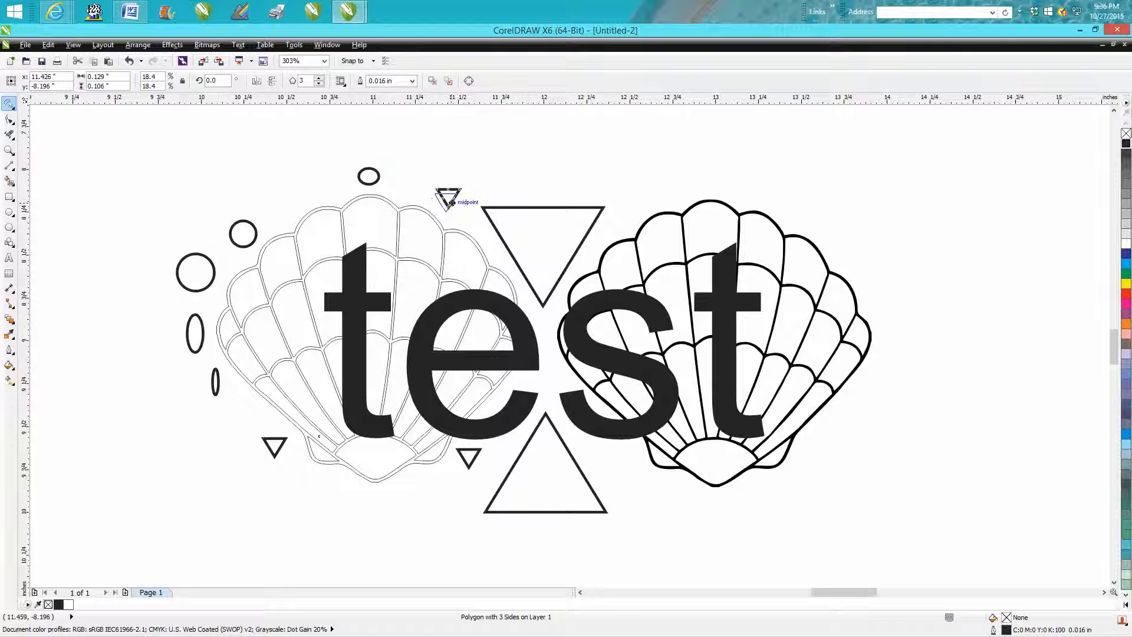
mouse_move(212, 182)
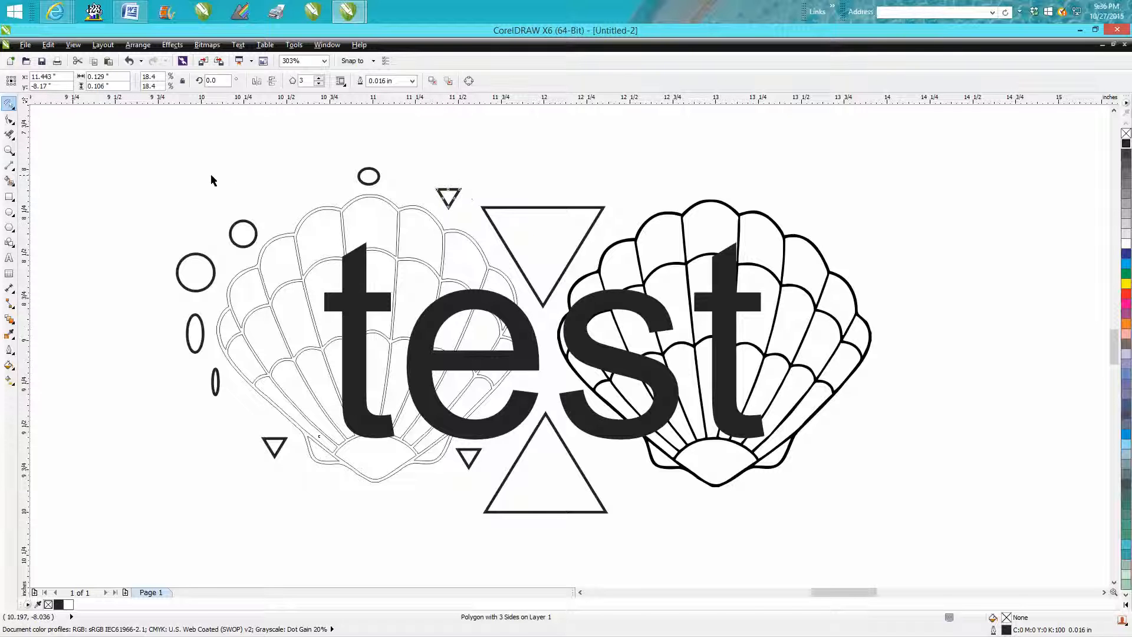
mouse_move(559, 319)
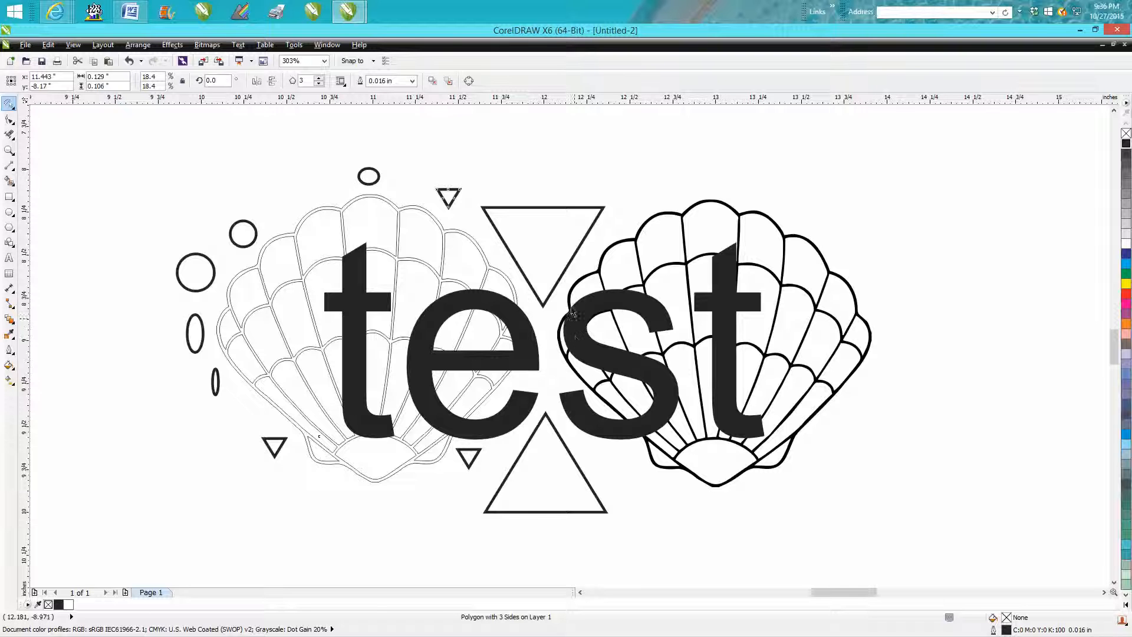
mouse_move(239, 204)
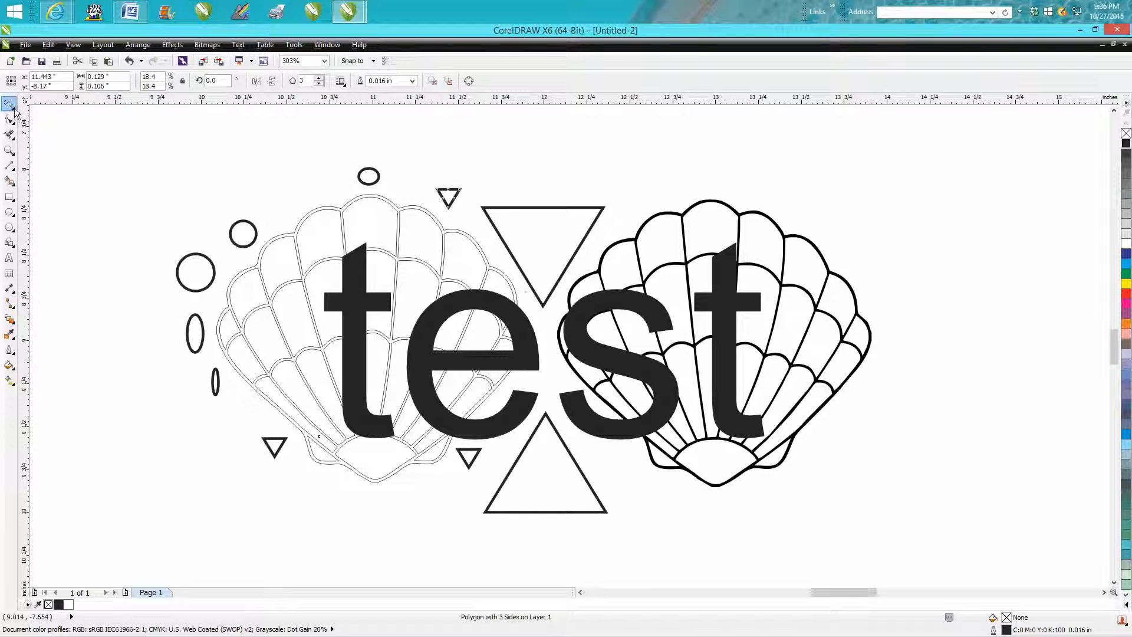
Hold the Pick tool to reveal its flyout with the Pick and Freehand Pick choices
click(11, 104)
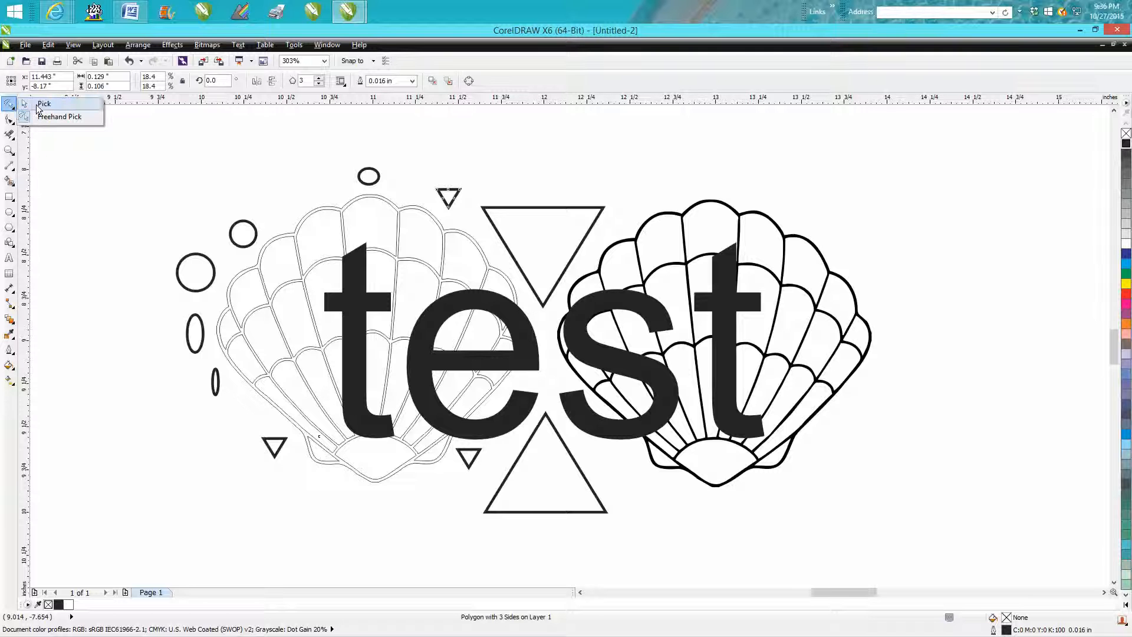
mouse_move(59, 117)
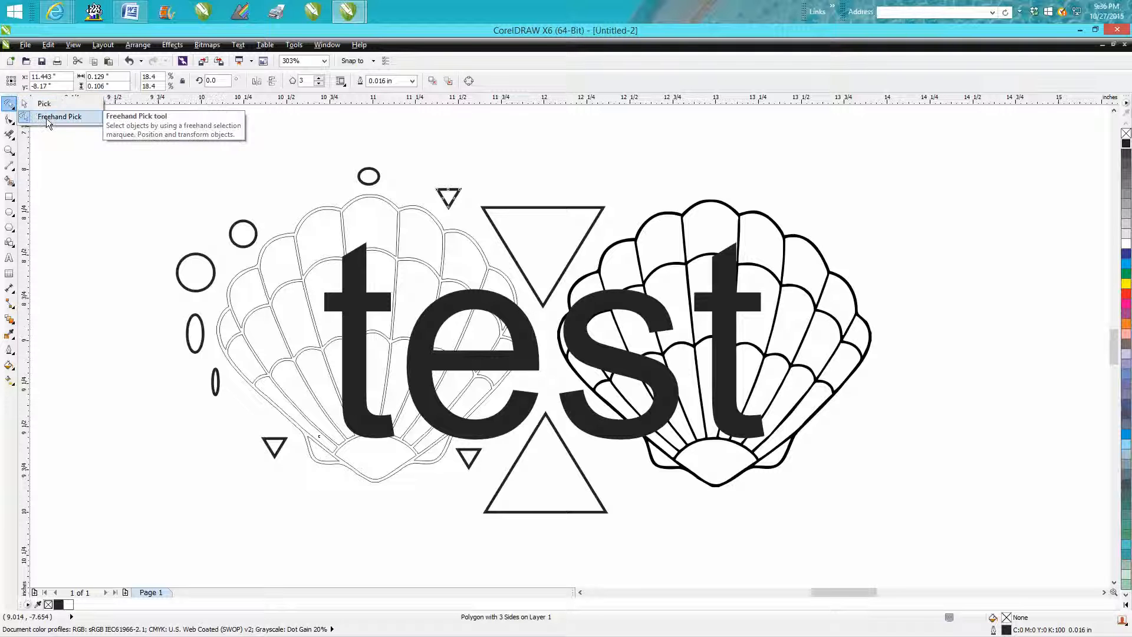